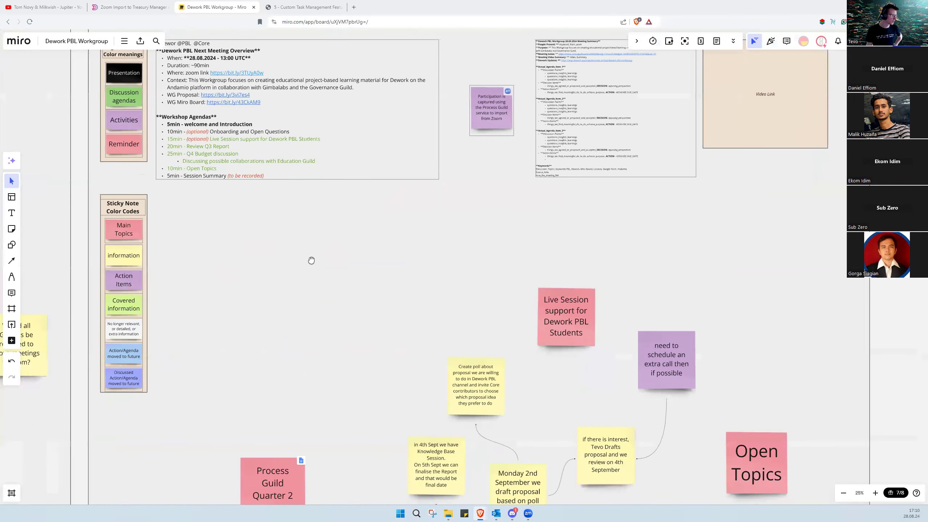
{"action": "scroll", "scroll_direction": "down", "scroll_amount": 3}
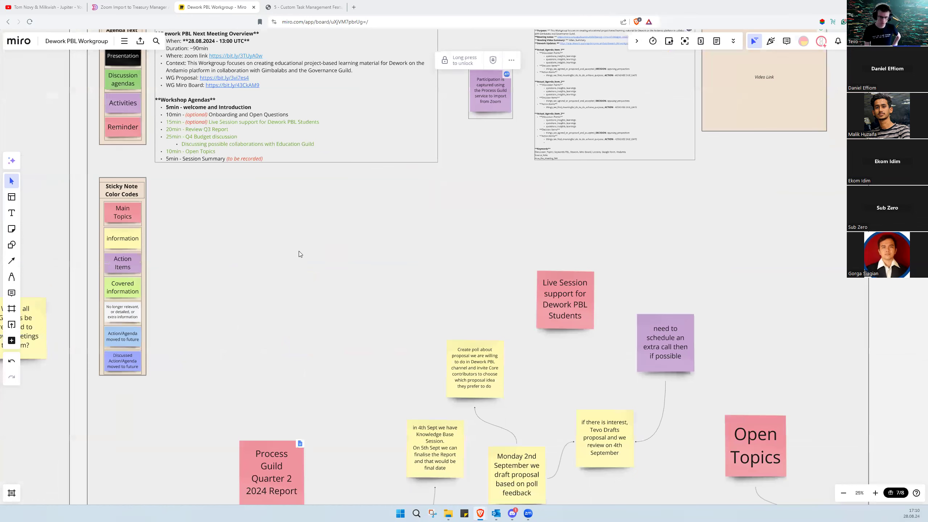
{"action": "scroll", "scroll_direction": "down", "scroll_amount": 3}
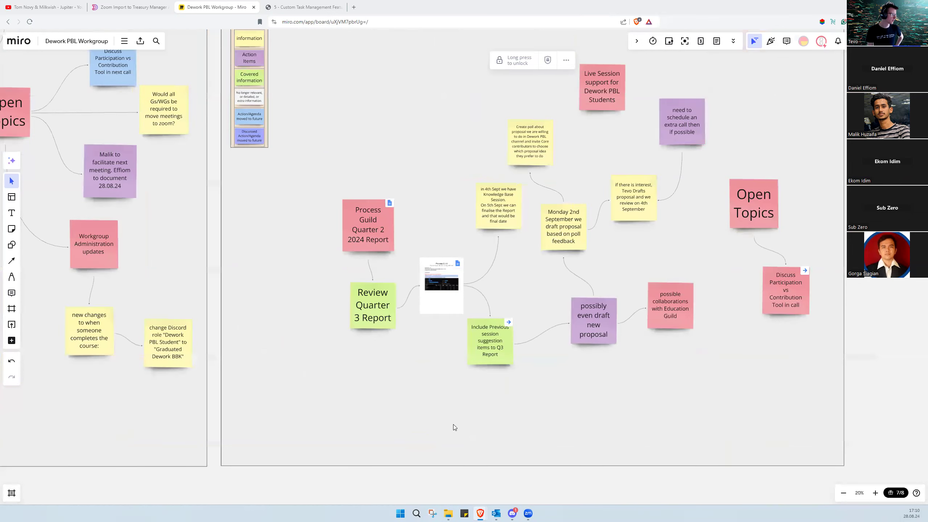
{"action": "scroll", "scroll_direction": "down", "scroll_amount": 3}
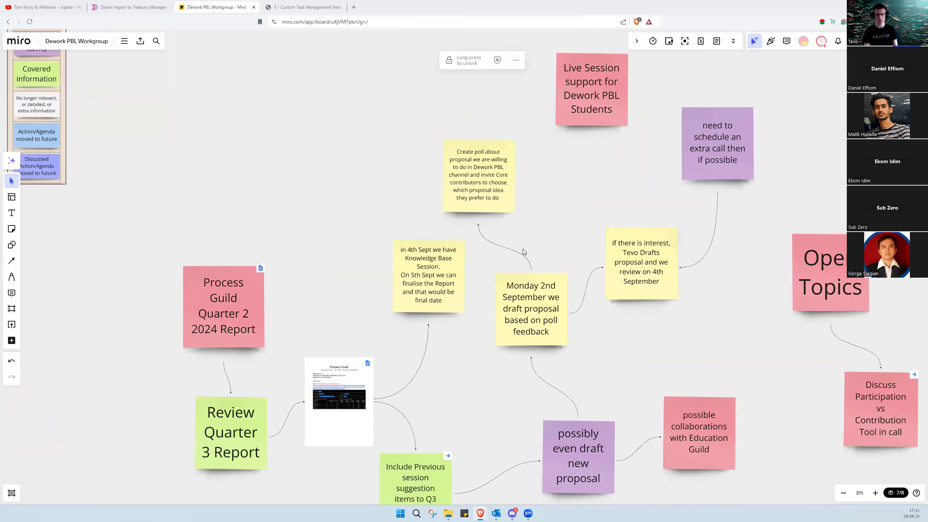
{"action": "left_click_drag", "start_coordinate": [523, 252], "coordinate": [553, 248]}
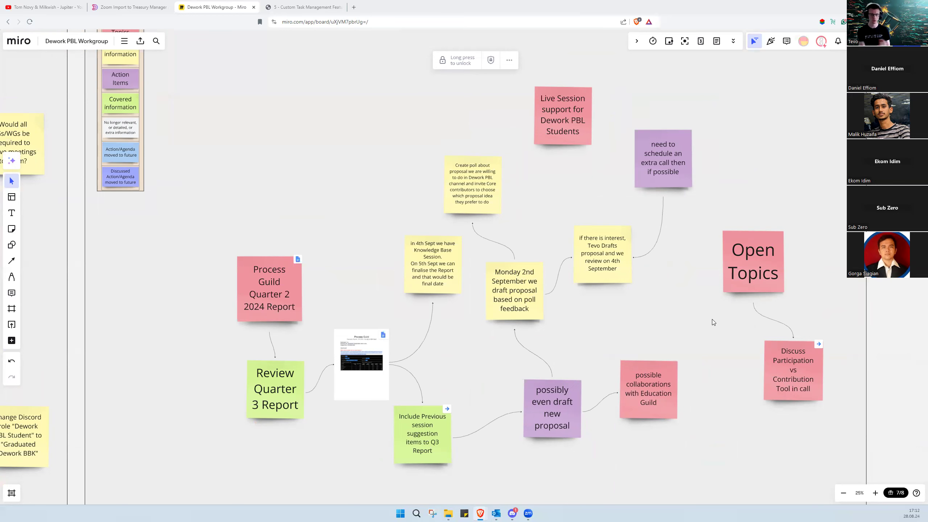
{"action": "mouse_move", "coordinate": [630, 265]}
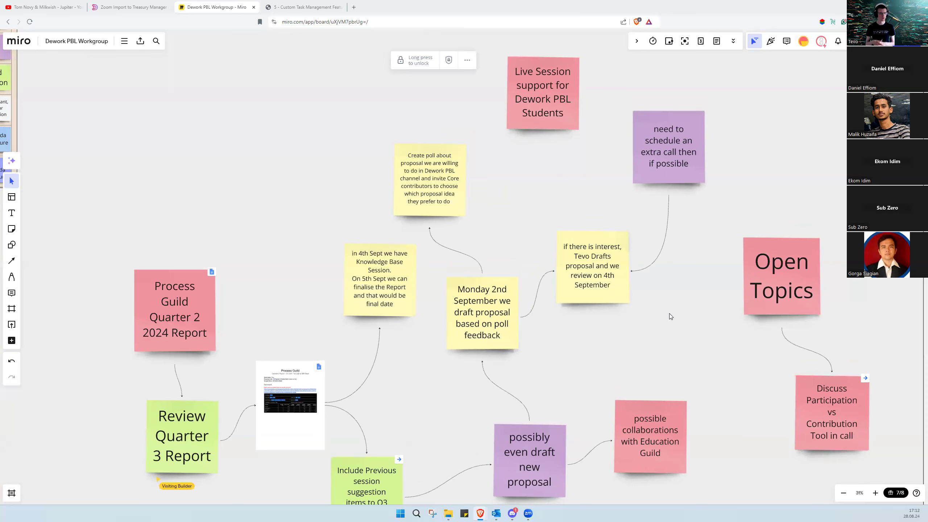
{"action": "mouse_move", "coordinate": [715, 13]}
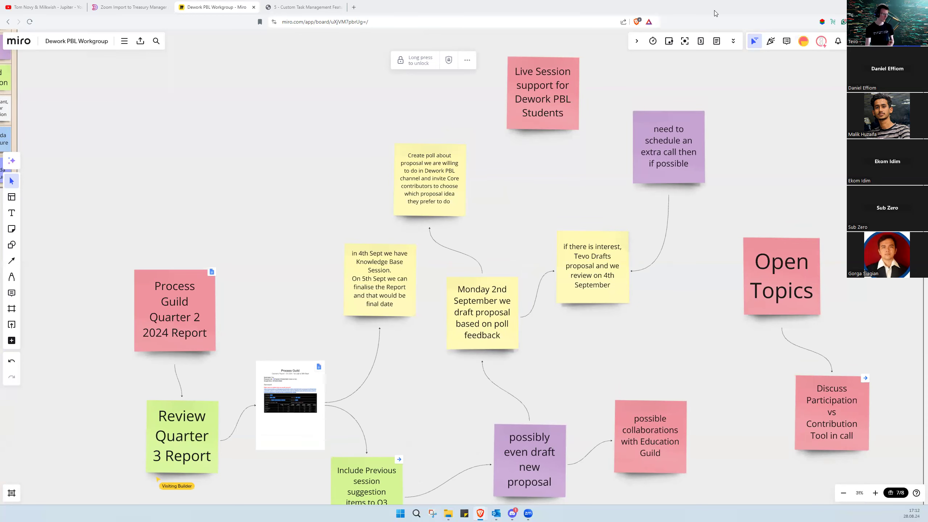
{"action": "left_click", "coordinate": [379, 278]}
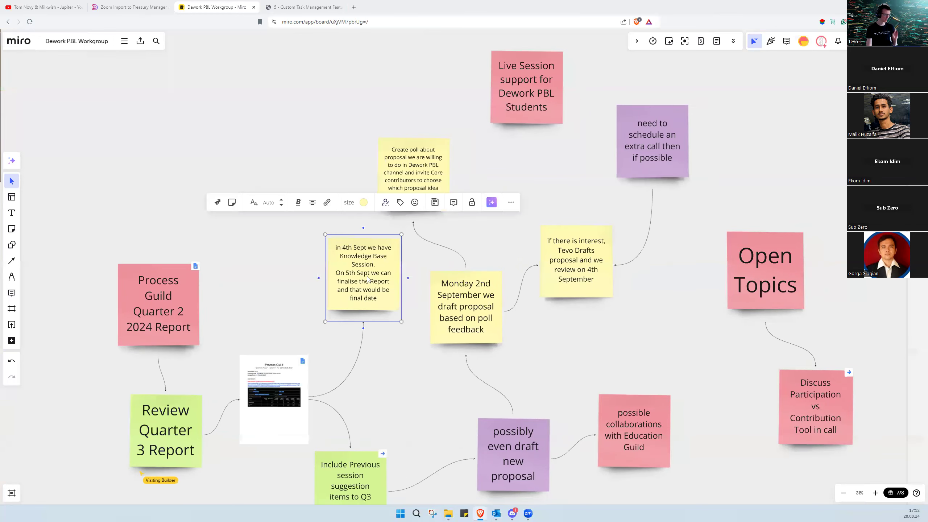
{"action": "left_click", "coordinate": [575, 260]}
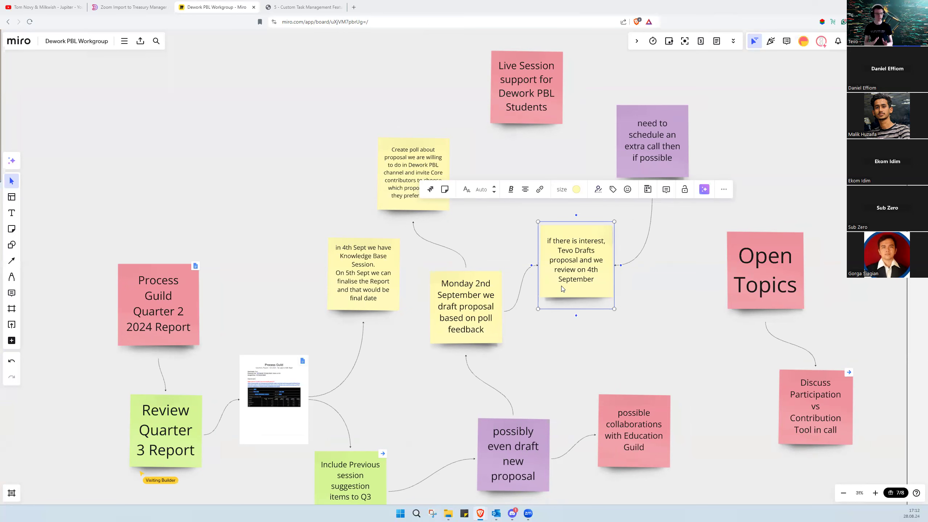
{"action": "mouse_move", "coordinate": [661, 280]}
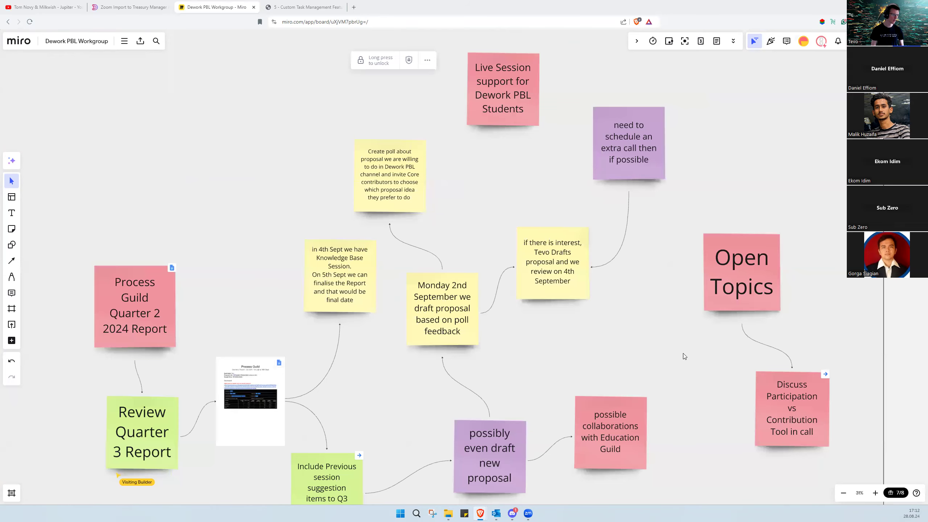
{"action": "scroll", "scroll_direction": "down", "scroll_amount": 3}
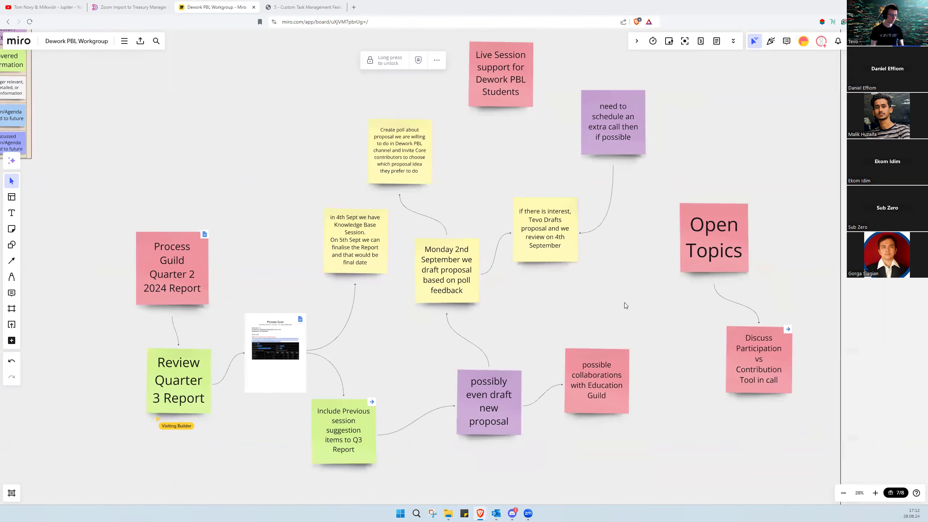